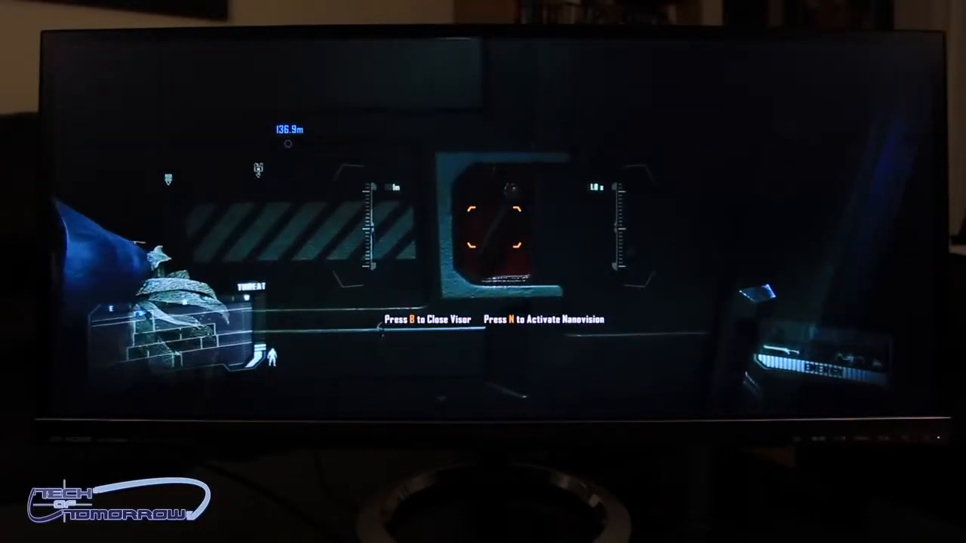
{"action": "key", "text": "n"}
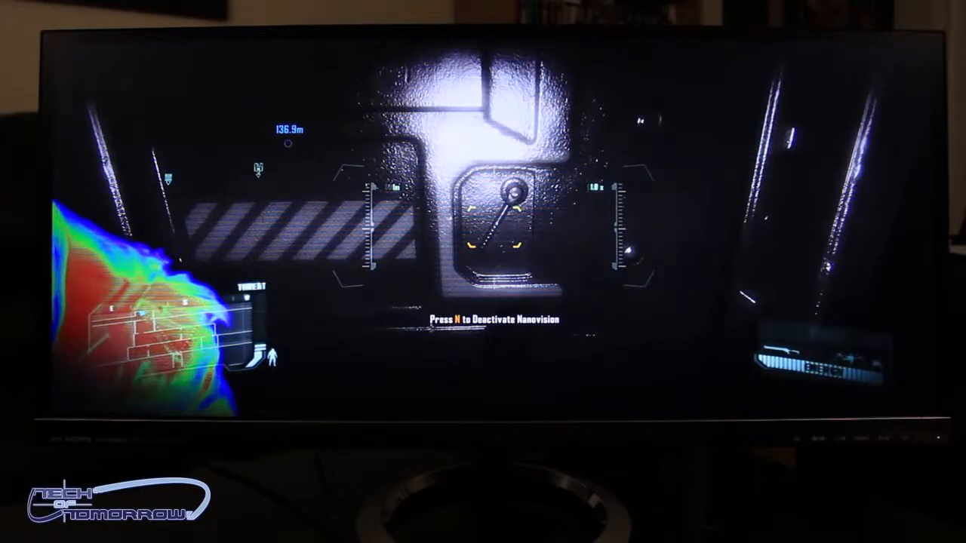